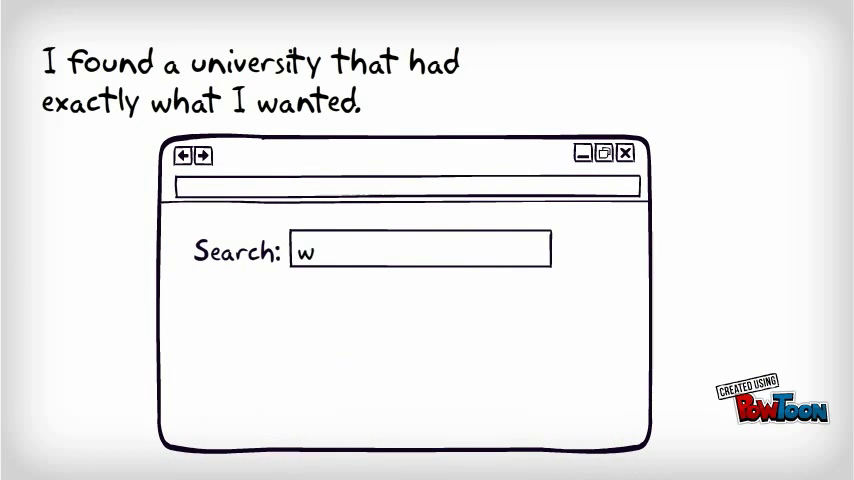
type("ww.up.ac.za")
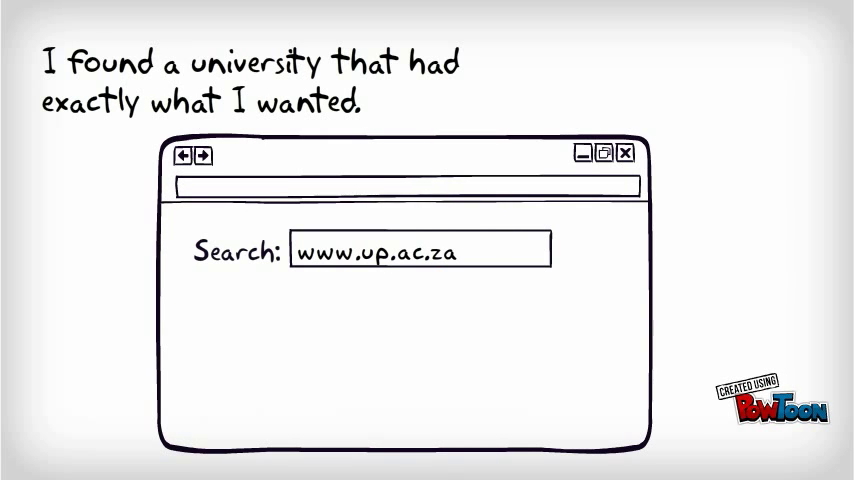